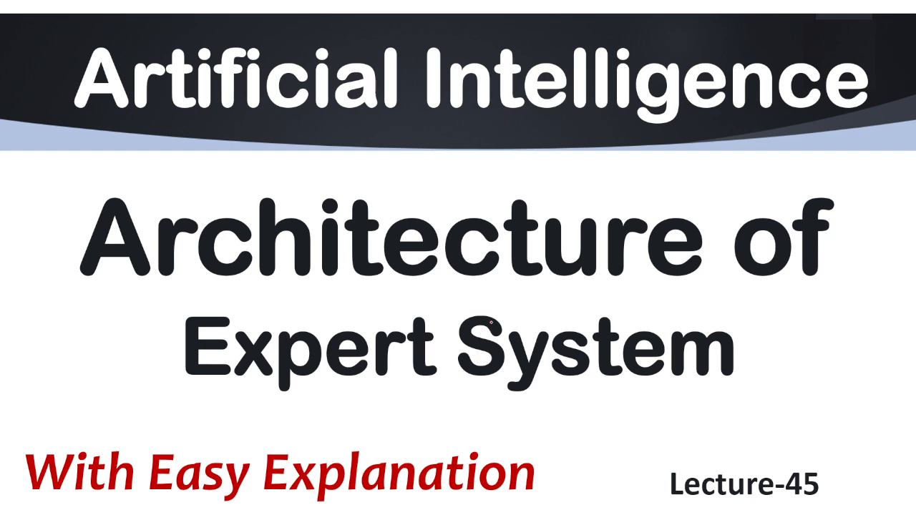
Ink red strokes around Non Expert User and toward Inference Engine, and write 'thinking'.
drag(400, 386, 651, 390)
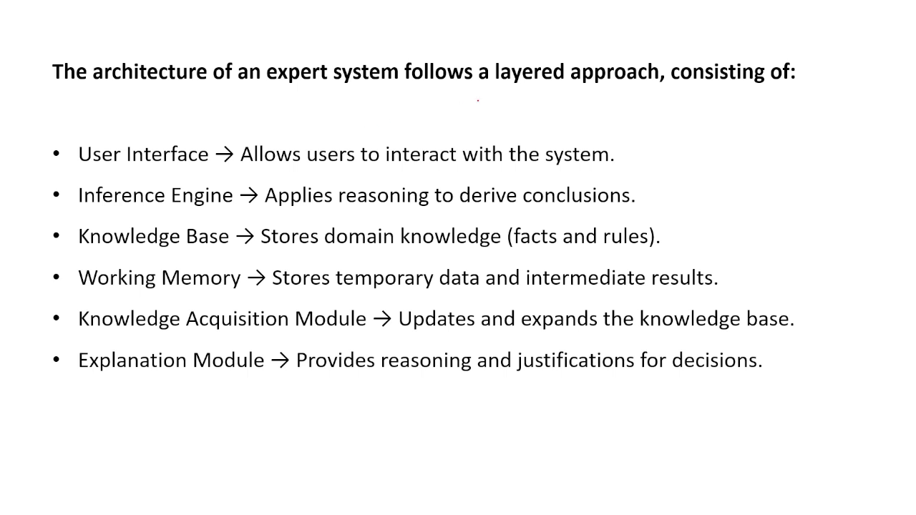
drag(499, 91, 594, 91)
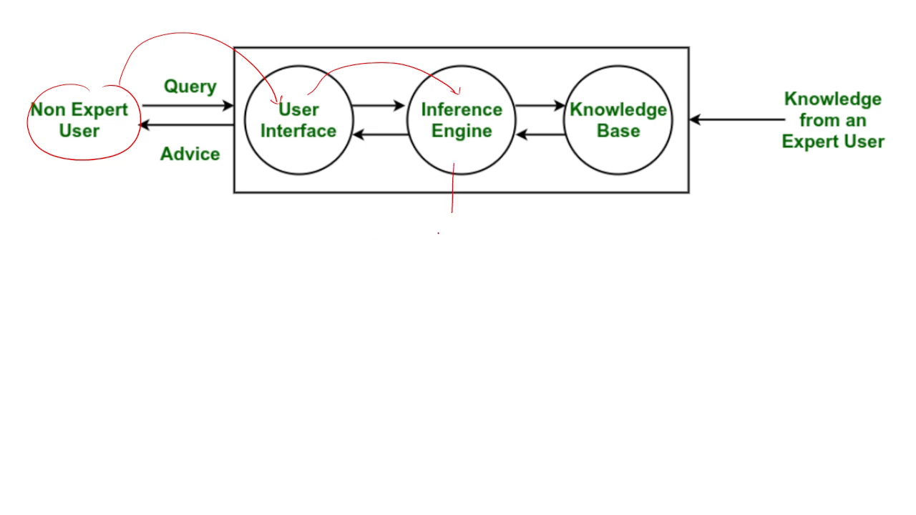
text(thin.)
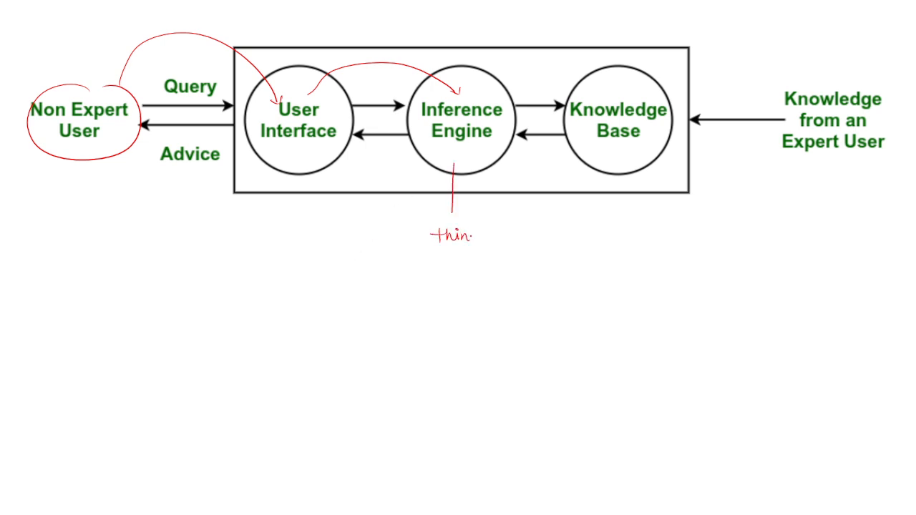
text(king)
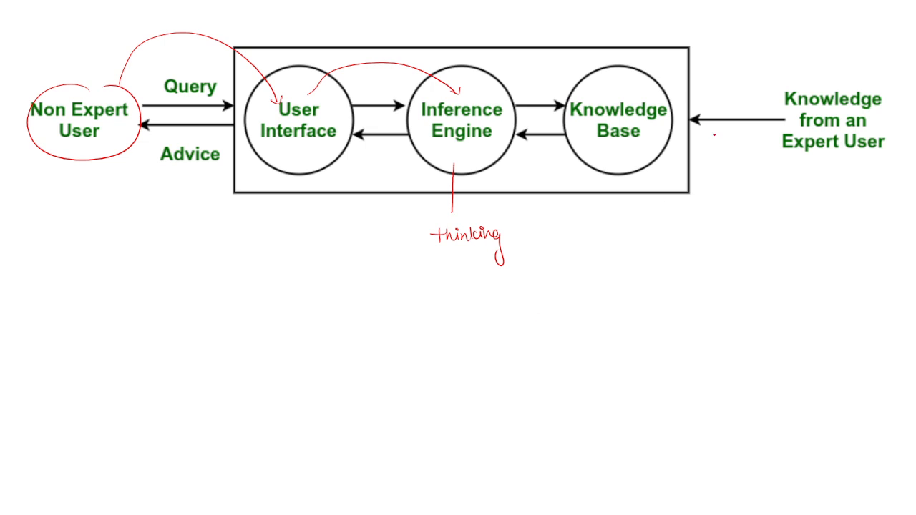
drag(830, 72, 823, 194)
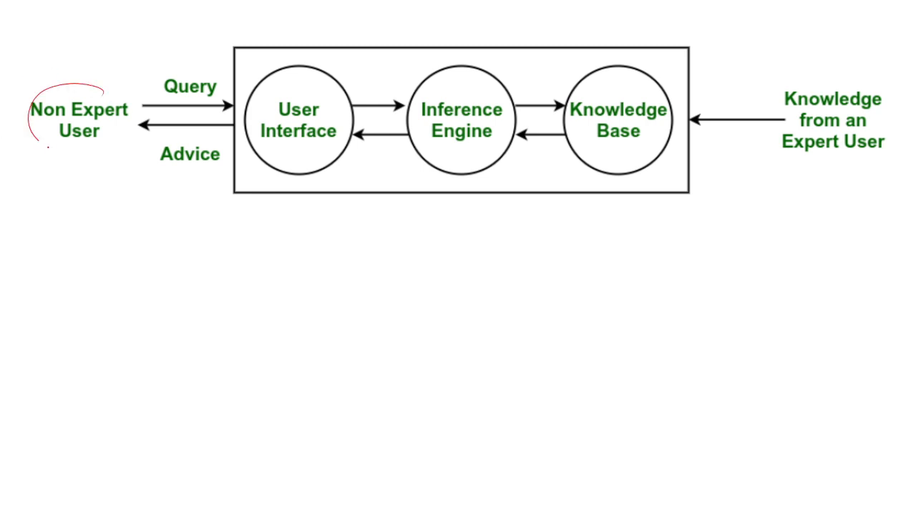
Finish the red circle around Non Expert User and draw an arrow to User Interface.
drag(29, 100, 129, 143)
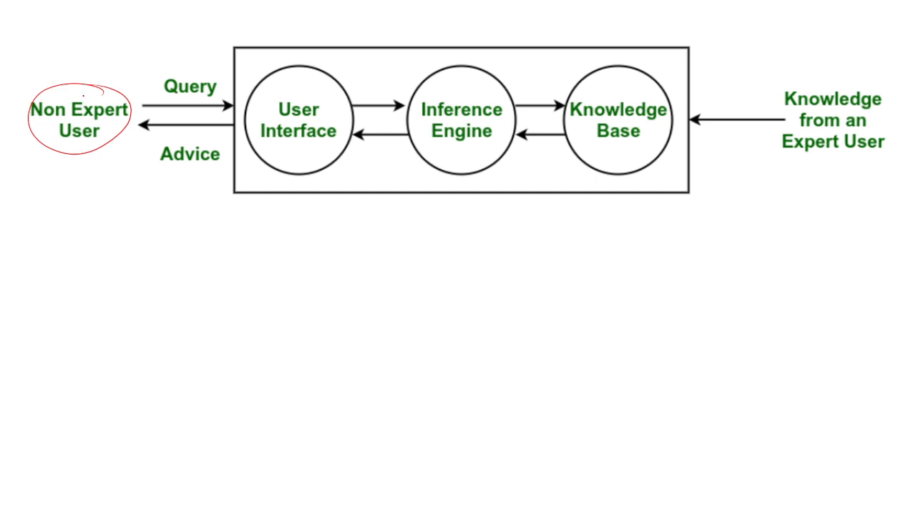
drag(93, 93, 254, 90)
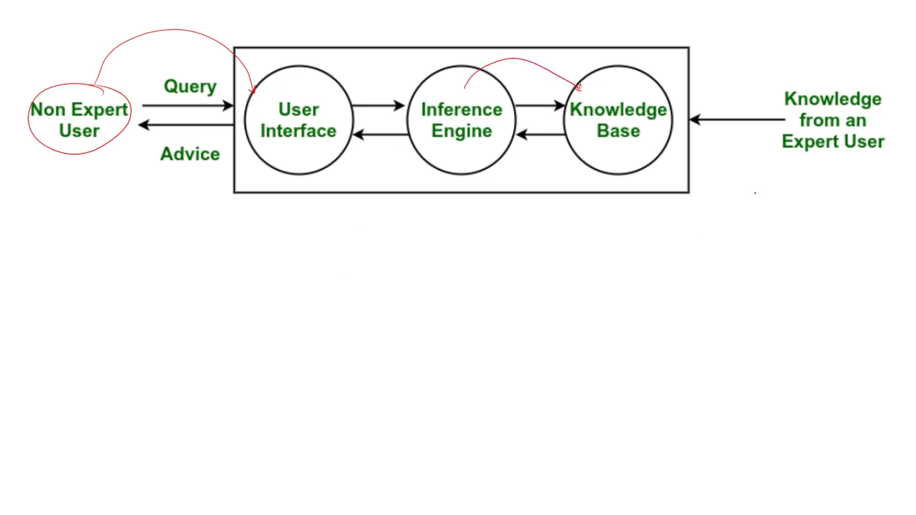
Underline 'Knowledge from an Expert User' in red and add a nearby ink stroke.
drag(780, 164, 858, 163)
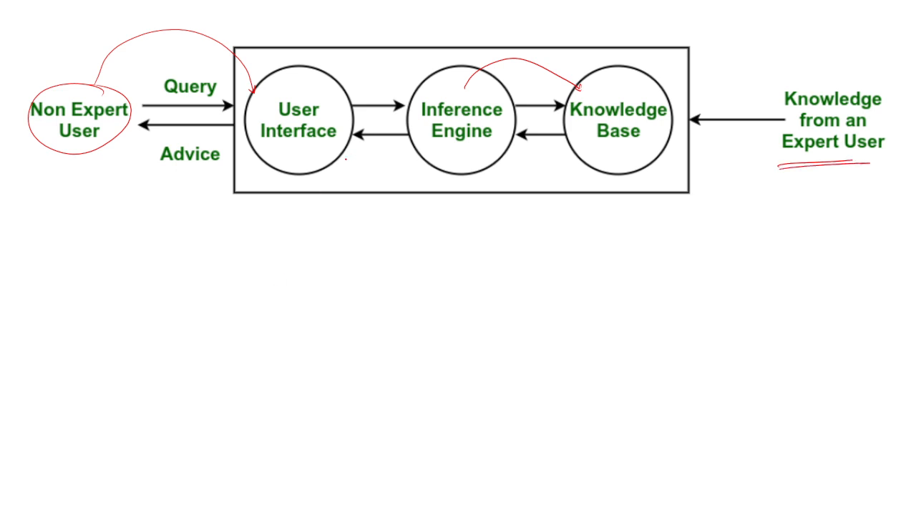
drag(579, 86, 615, 168)
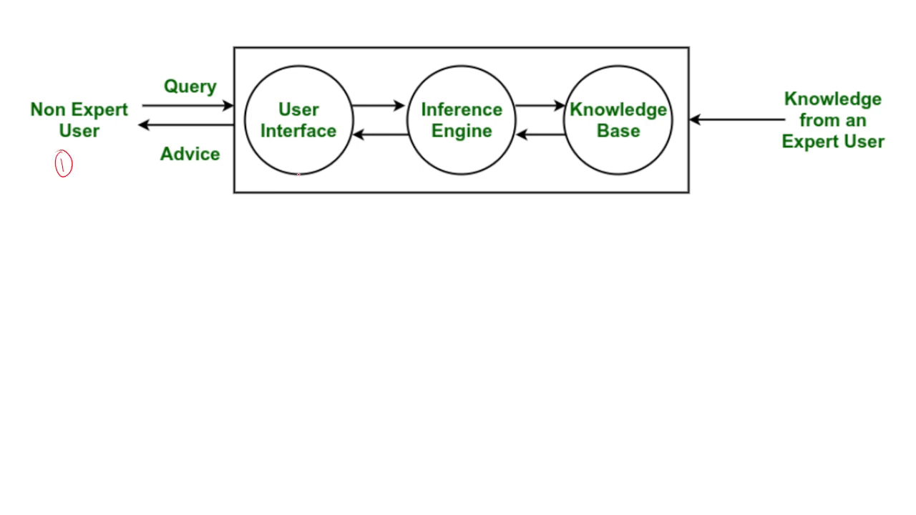
Draw a red line with a circled 2 under User Interface, then mark near Query.
drag(296, 176, 294, 224)
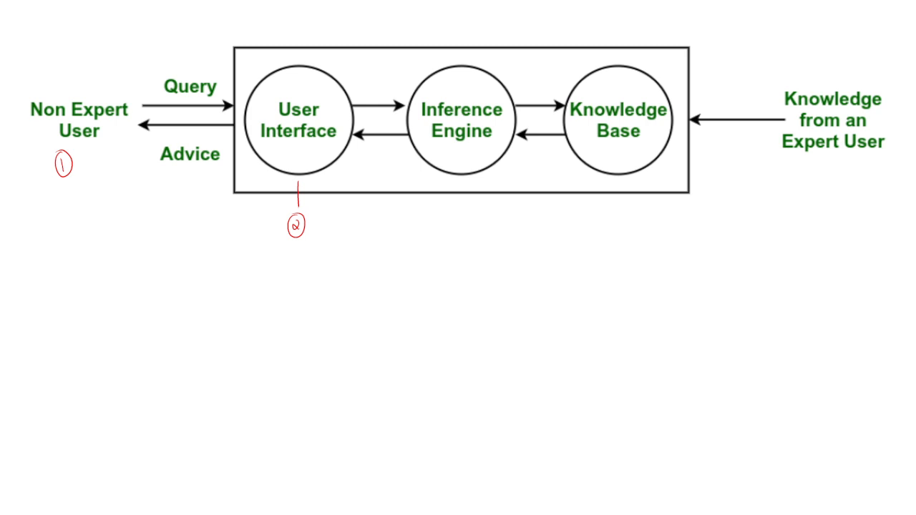
drag(179, 63, 211, 79)
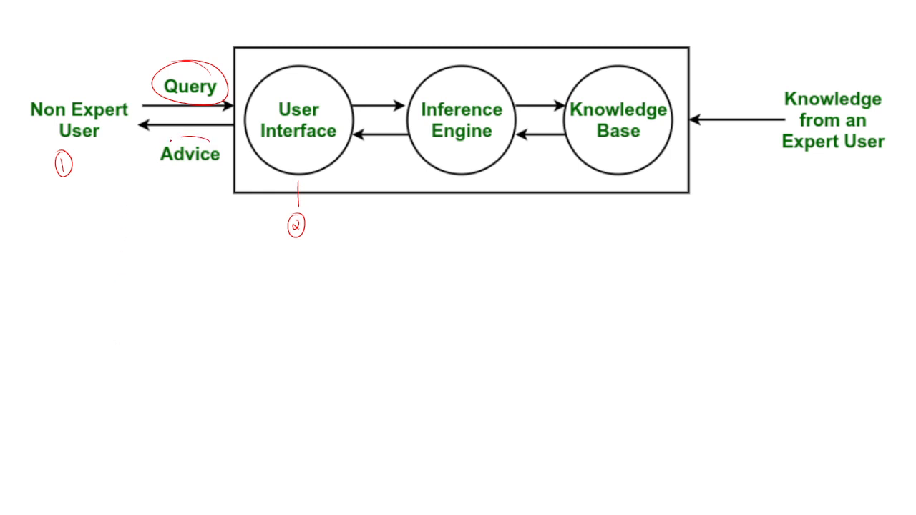
Close the red circle around Advice and draw a pointer line below Inference Engine.
drag(161, 143, 218, 168)
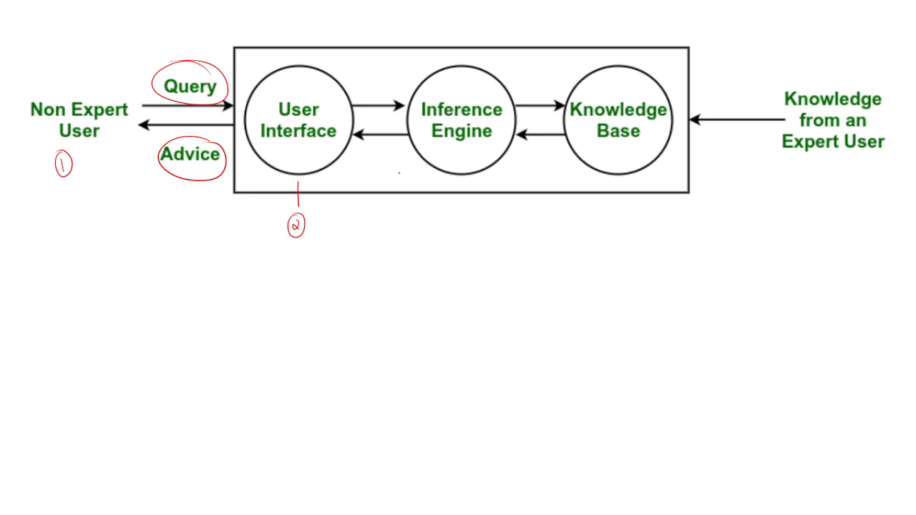
drag(454, 173, 452, 207)
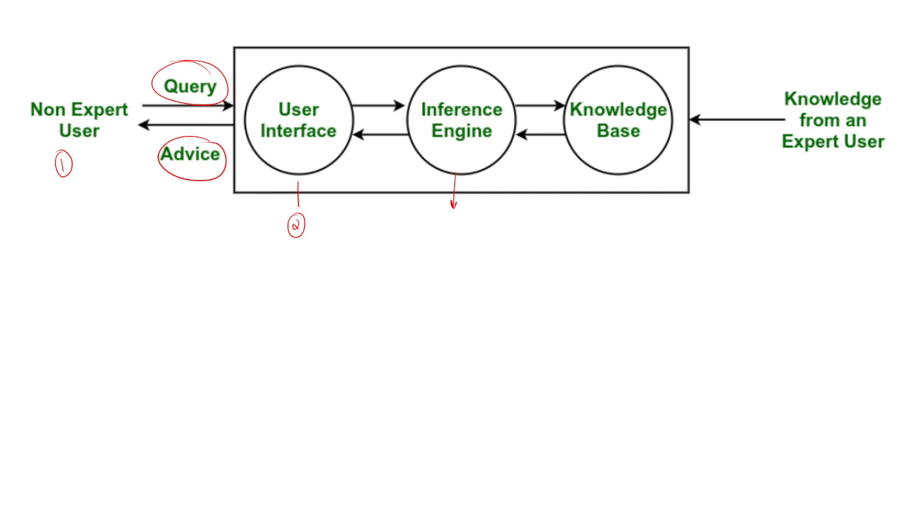
Draw a red curved arrow rising from below into the Knowledge Base circle.
drag(558, 225, 575, 215)
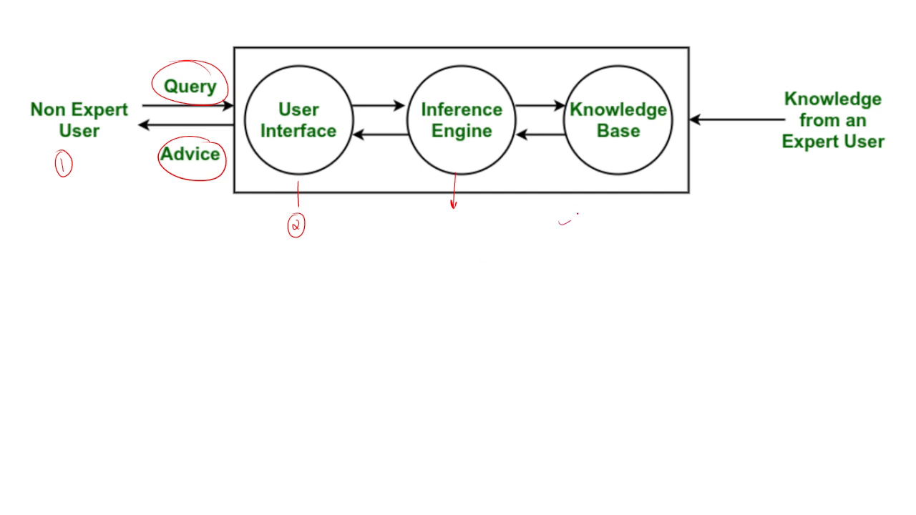
drag(565, 220, 592, 161)
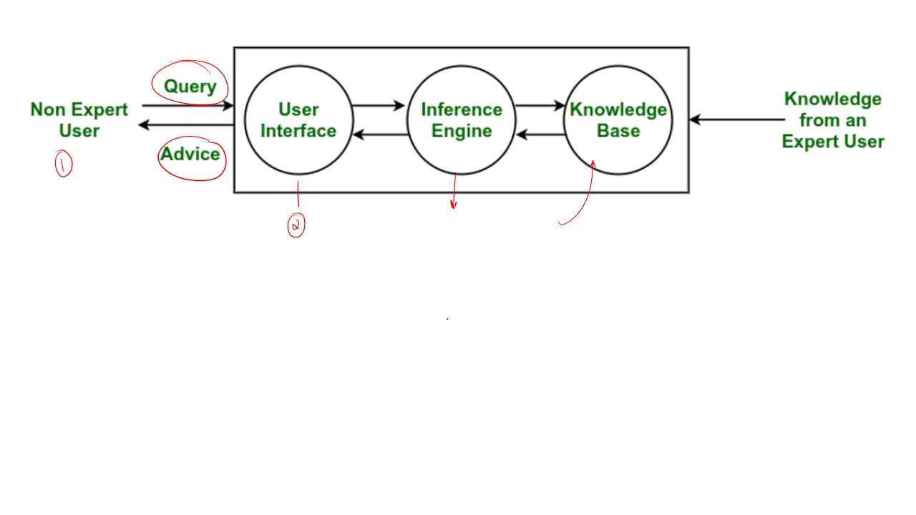
Label Inference Engine 3 and Knowledge Base 4, and the expert knowledge label 5.
drag(453, 211, 452, 229)
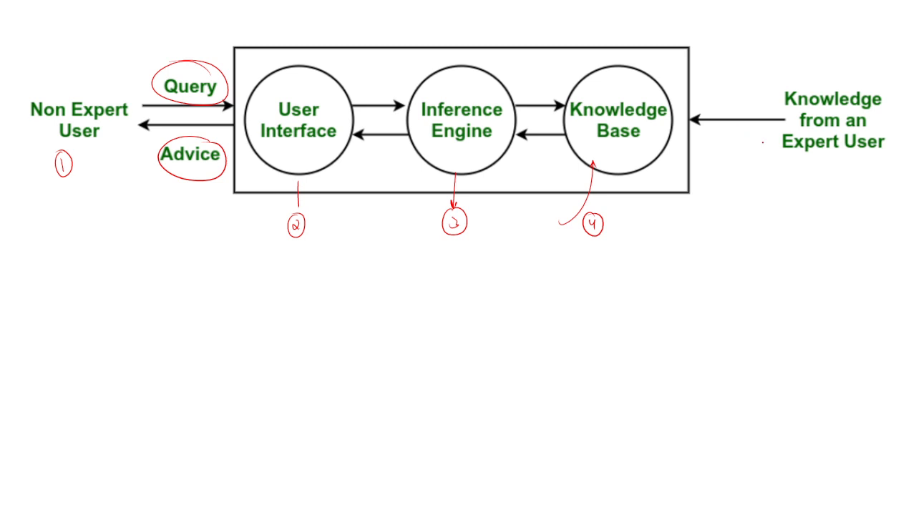
drag(817, 164, 818, 212)
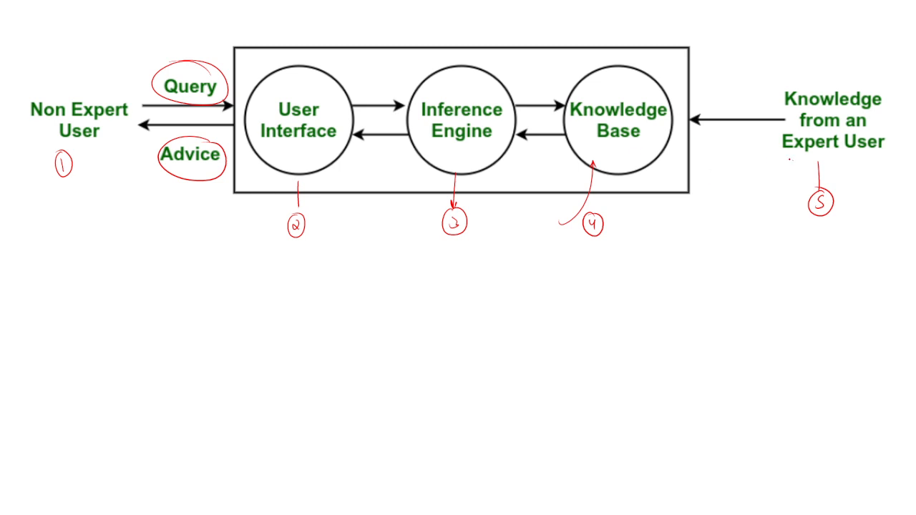
Underline 'Expert User' in red with an arrow sweeping into Knowledge Base.
drag(787, 158, 865, 158)
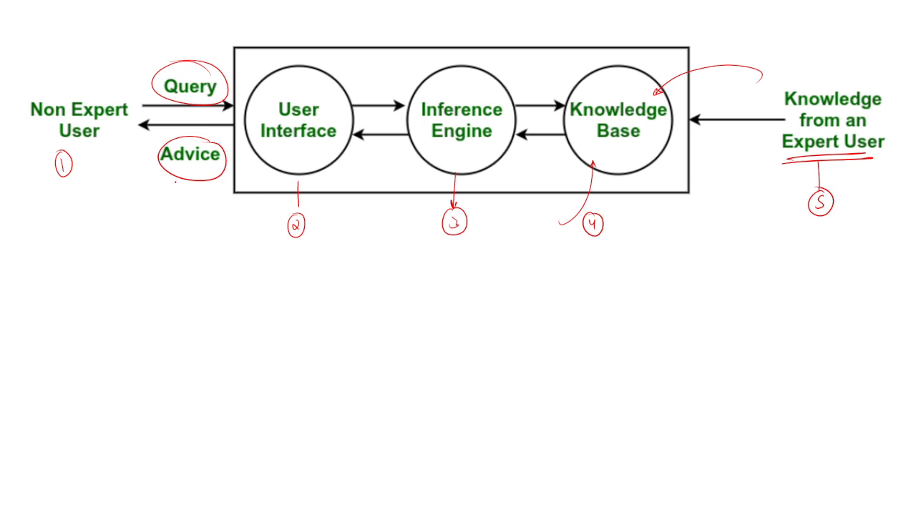
Link Advice to a circled 6 labelled 'output', then remove all red ink.
drag(177, 176, 156, 268)
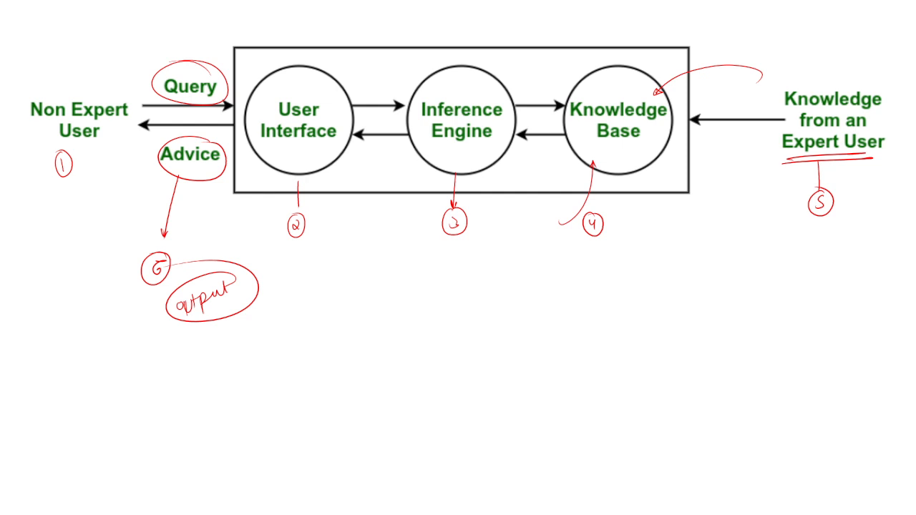
key(ctrl+z)
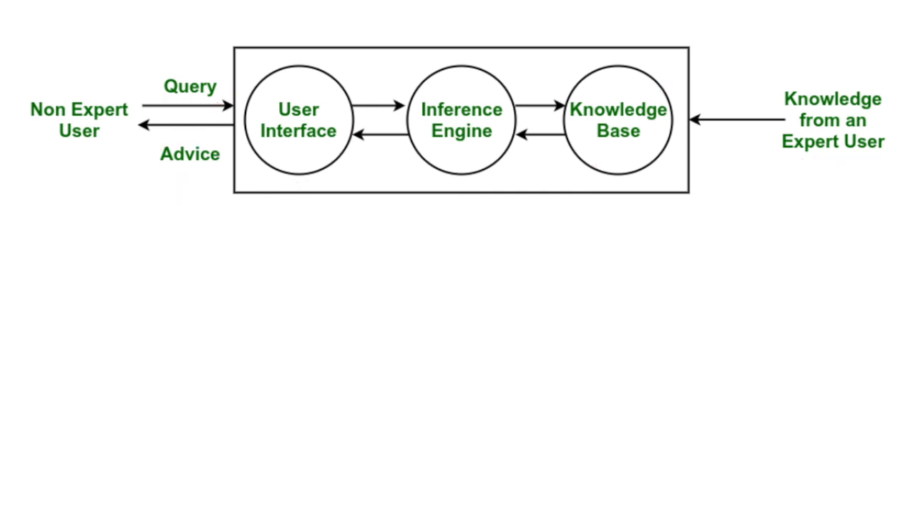